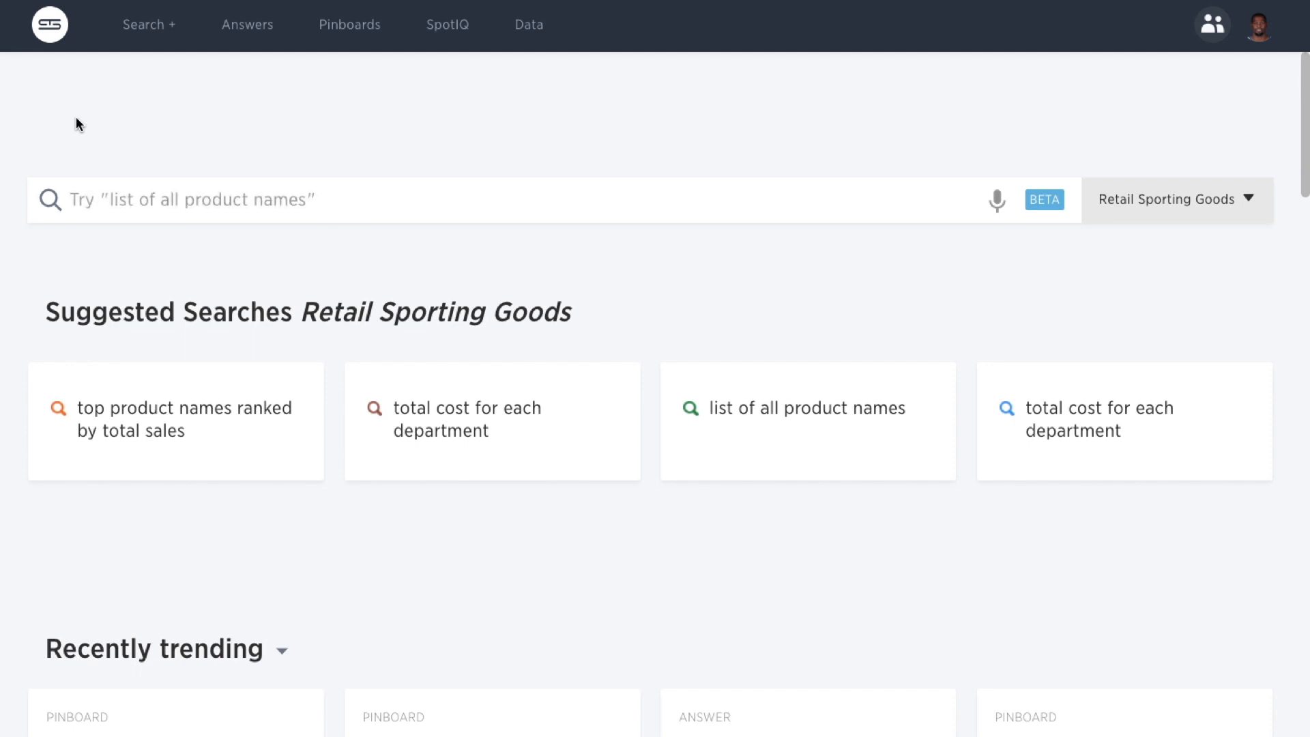
Step: Scroll the homepage past trending, viewed and team activity to the 'Did you know?' SpotIQ cards
{"action": "scroll", "scroll_direction": "down", "scroll_amount": 3}
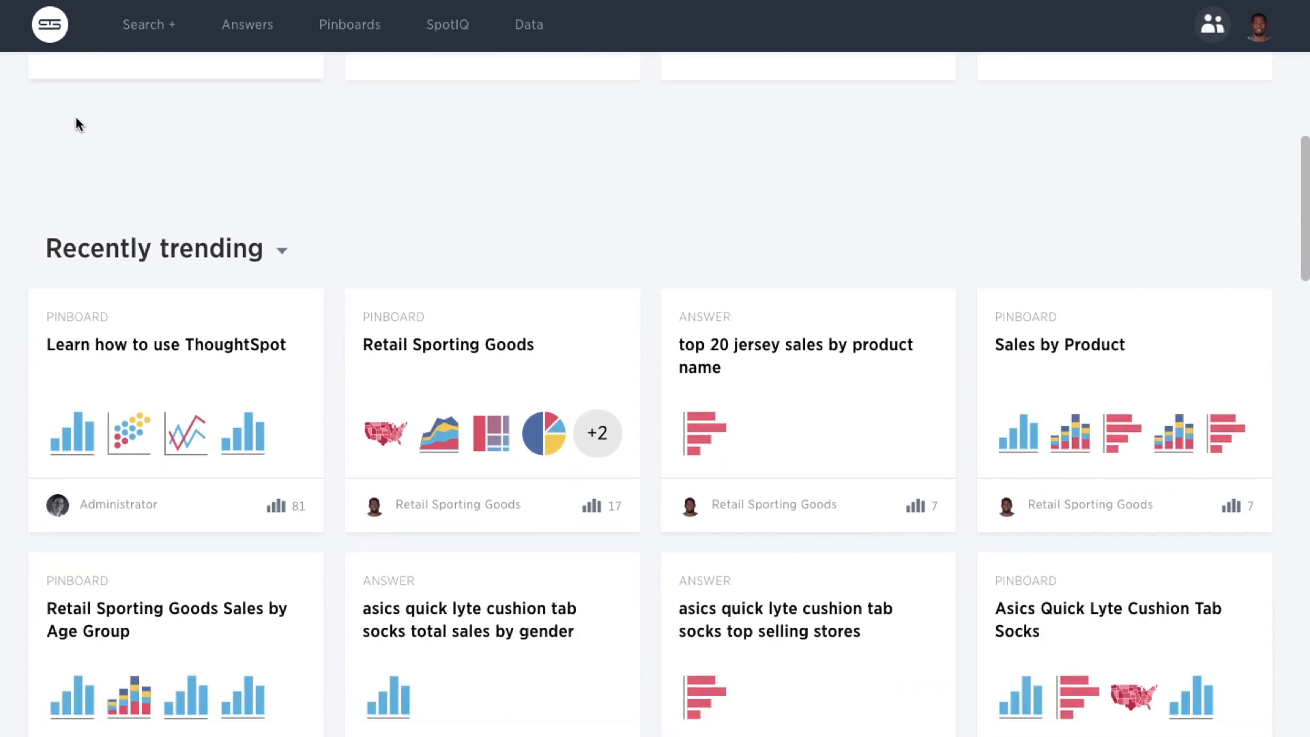
{"action": "scroll", "scroll_direction": "down", "scroll_amount": 3}
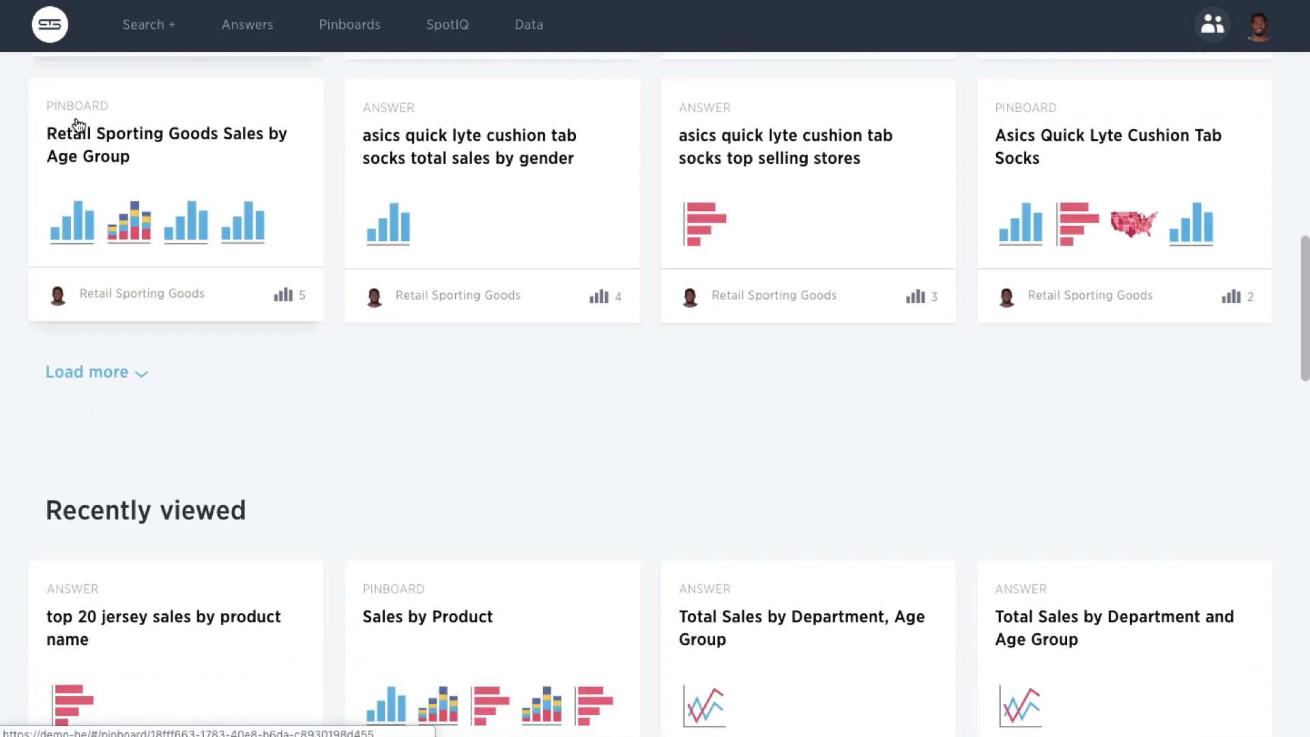
{"action": "scroll", "scroll_direction": "down", "scroll_amount": 3}
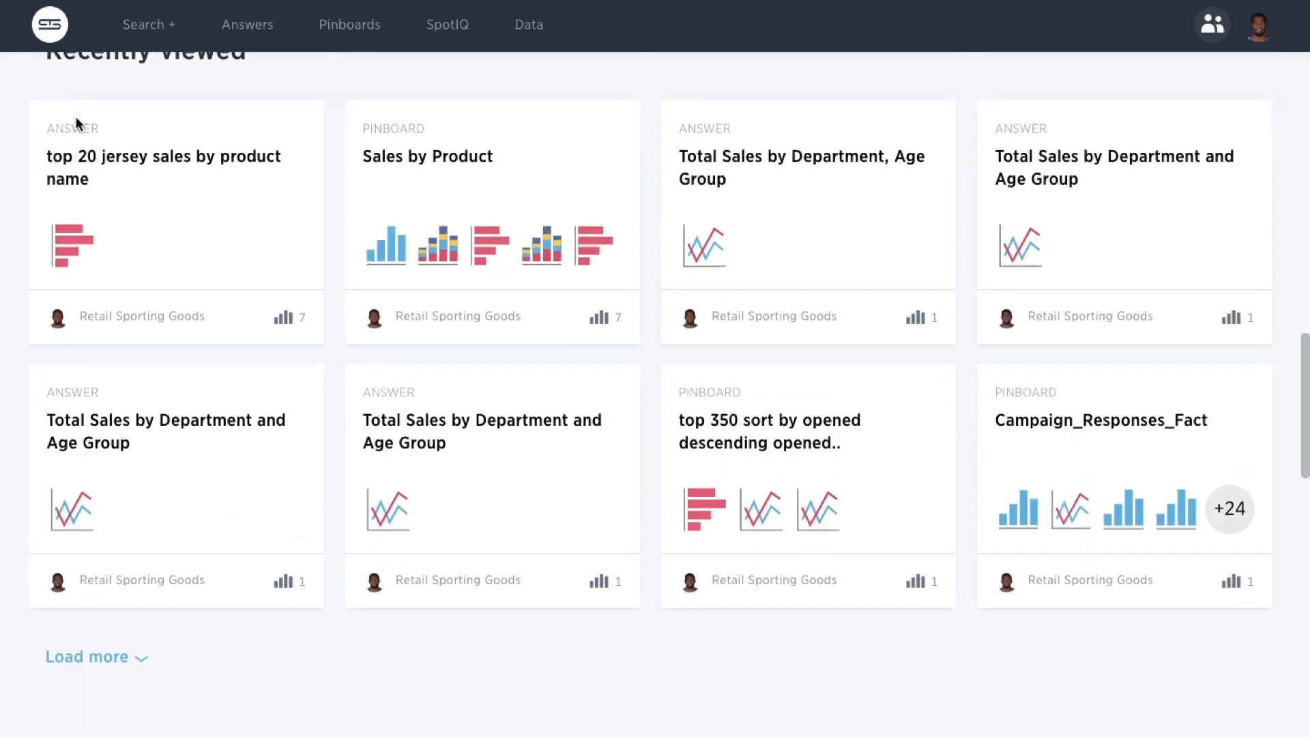
{"action": "scroll", "scroll_direction": "down", "scroll_amount": 3}
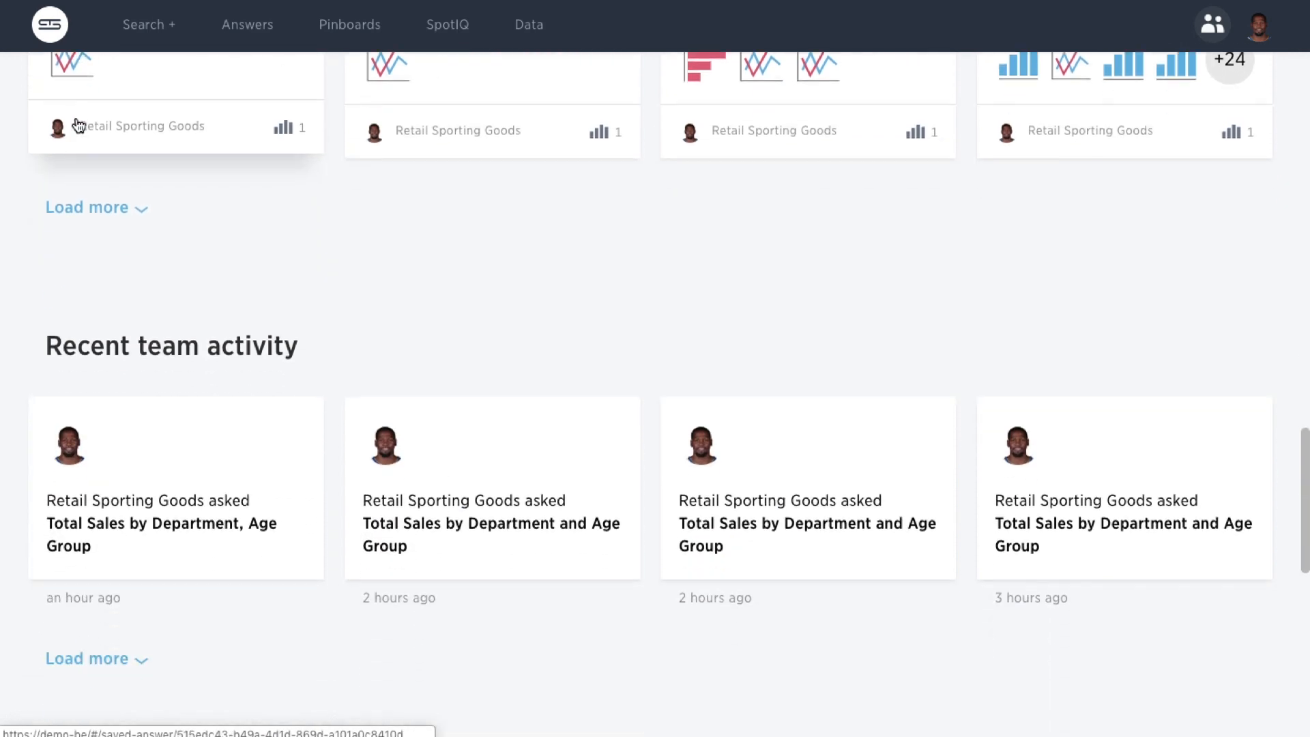
{"action": "scroll", "scroll_direction": "down", "scroll_amount": 3}
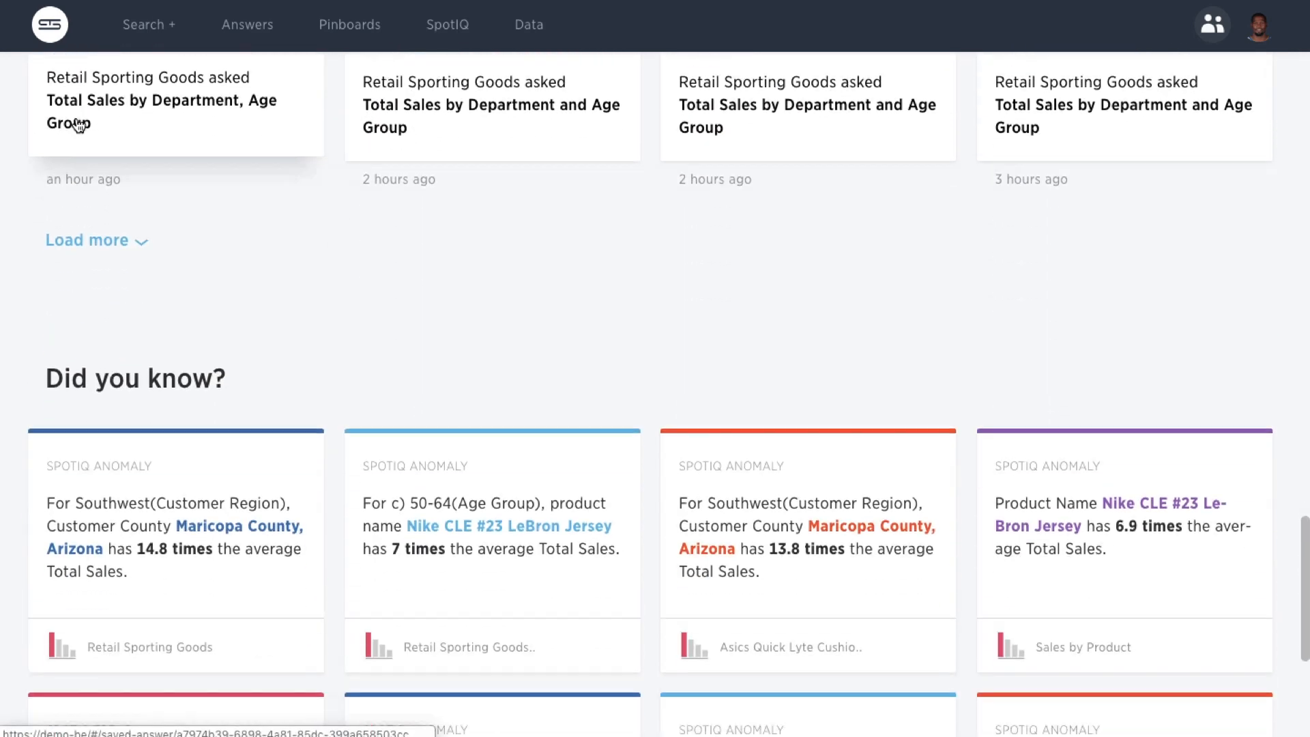
{"action": "scroll", "scroll_direction": "down", "scroll_amount": 3}
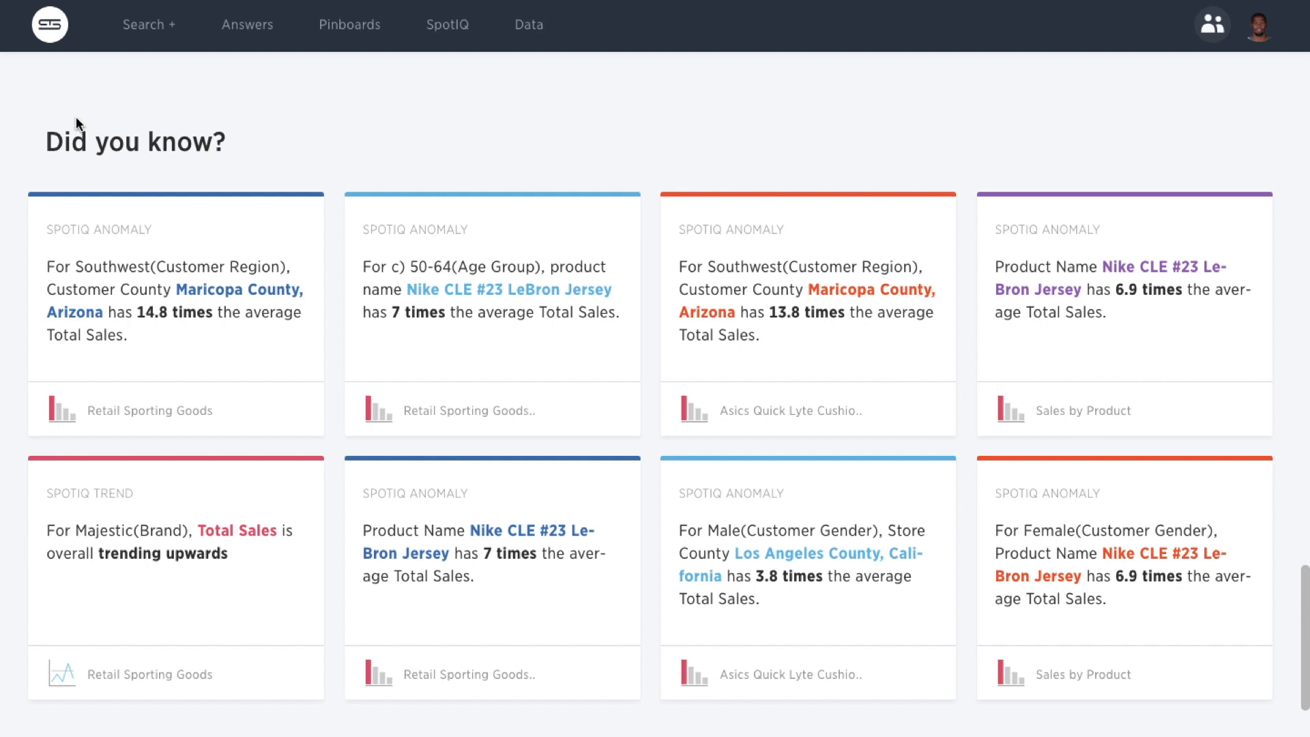
{"action": "mouse_move", "coordinate": [348, 24]}
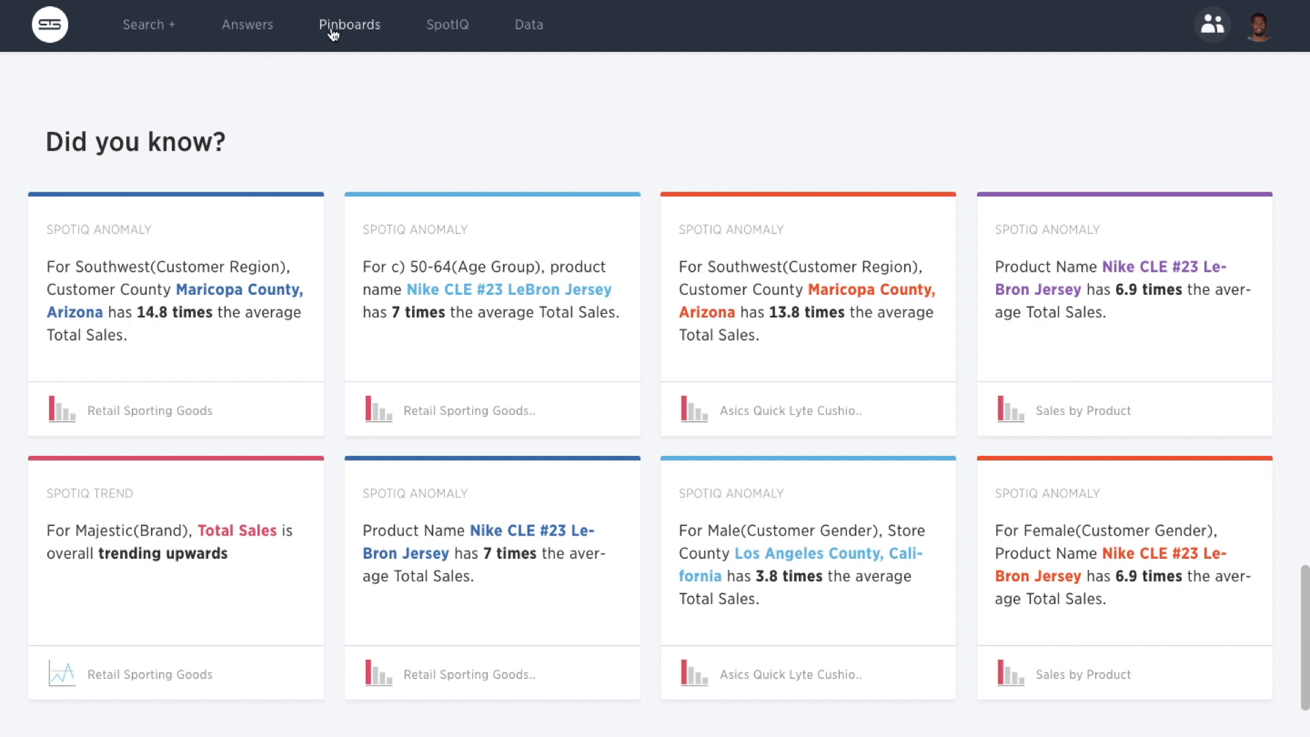
Step: Open the Sales by Product pinboard, expand its 12 pinboard insights and load more
{"action": "left_click", "coordinate": [349, 25]}
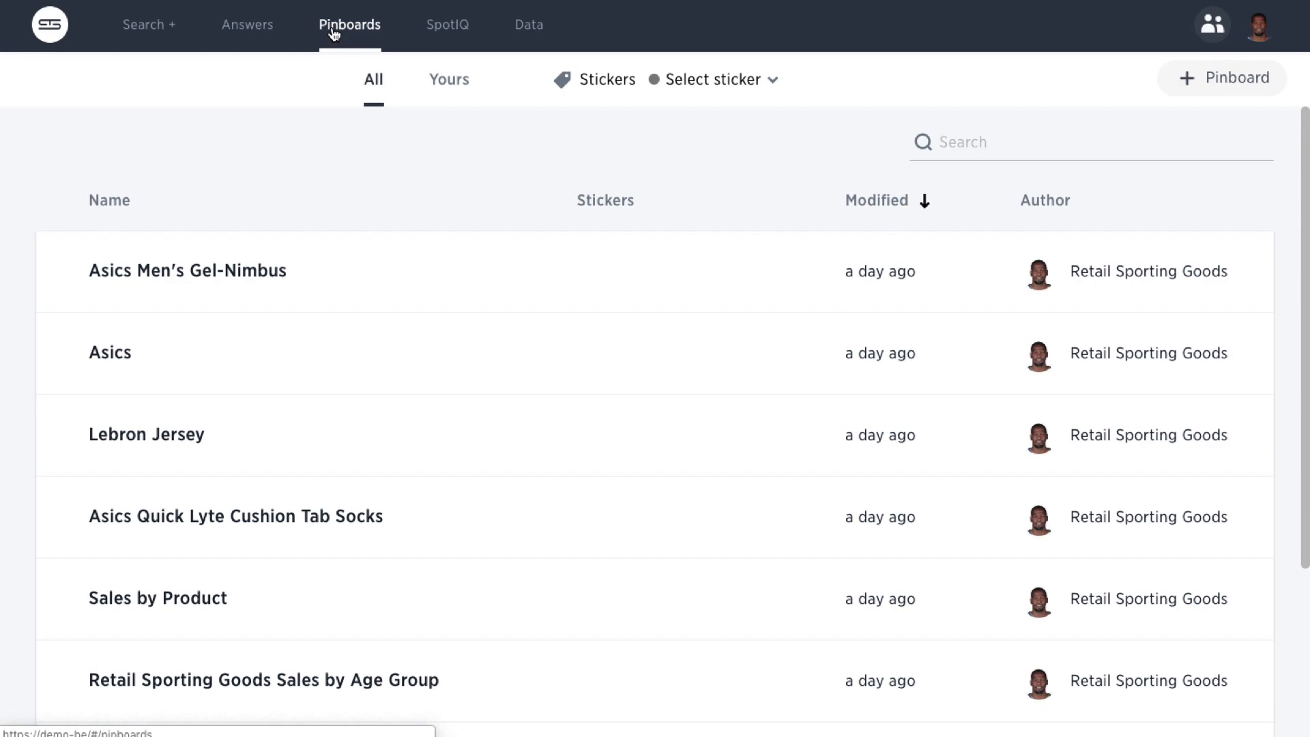
{"action": "mouse_move", "coordinate": [141, 609]}
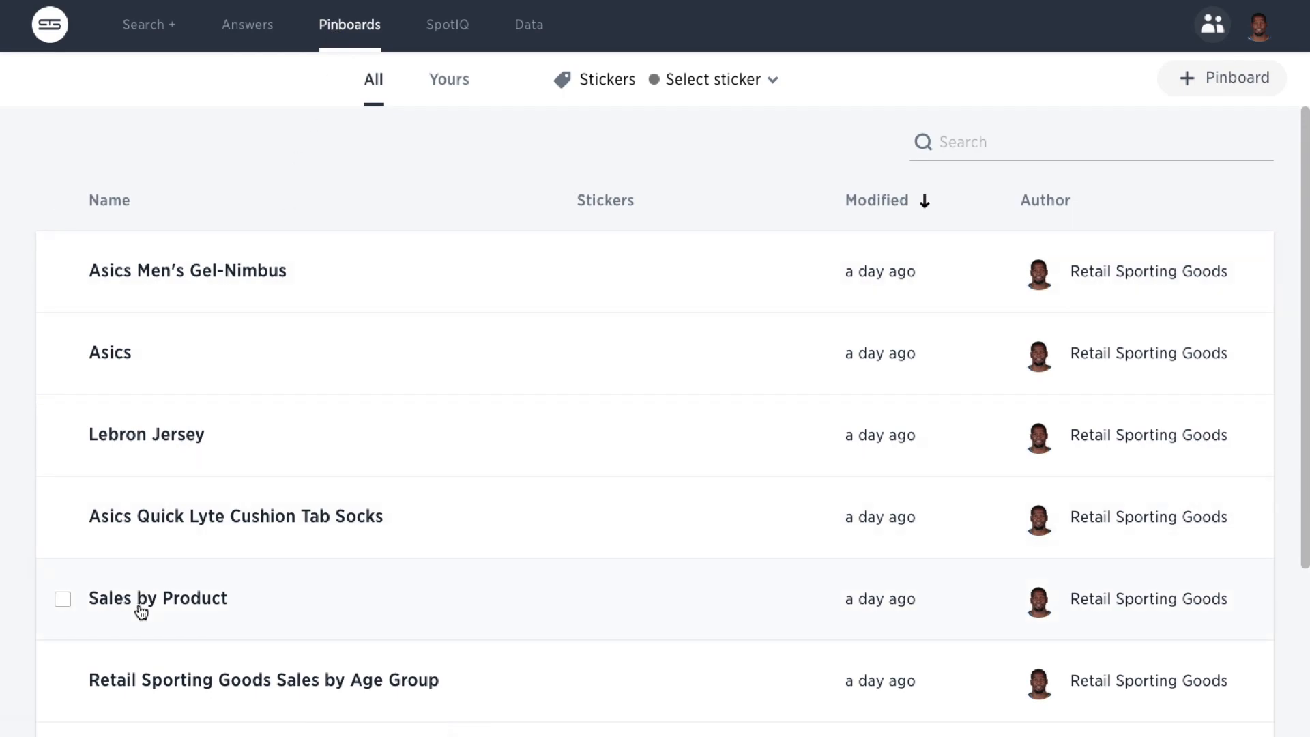
{"action": "left_click", "coordinate": [157, 597]}
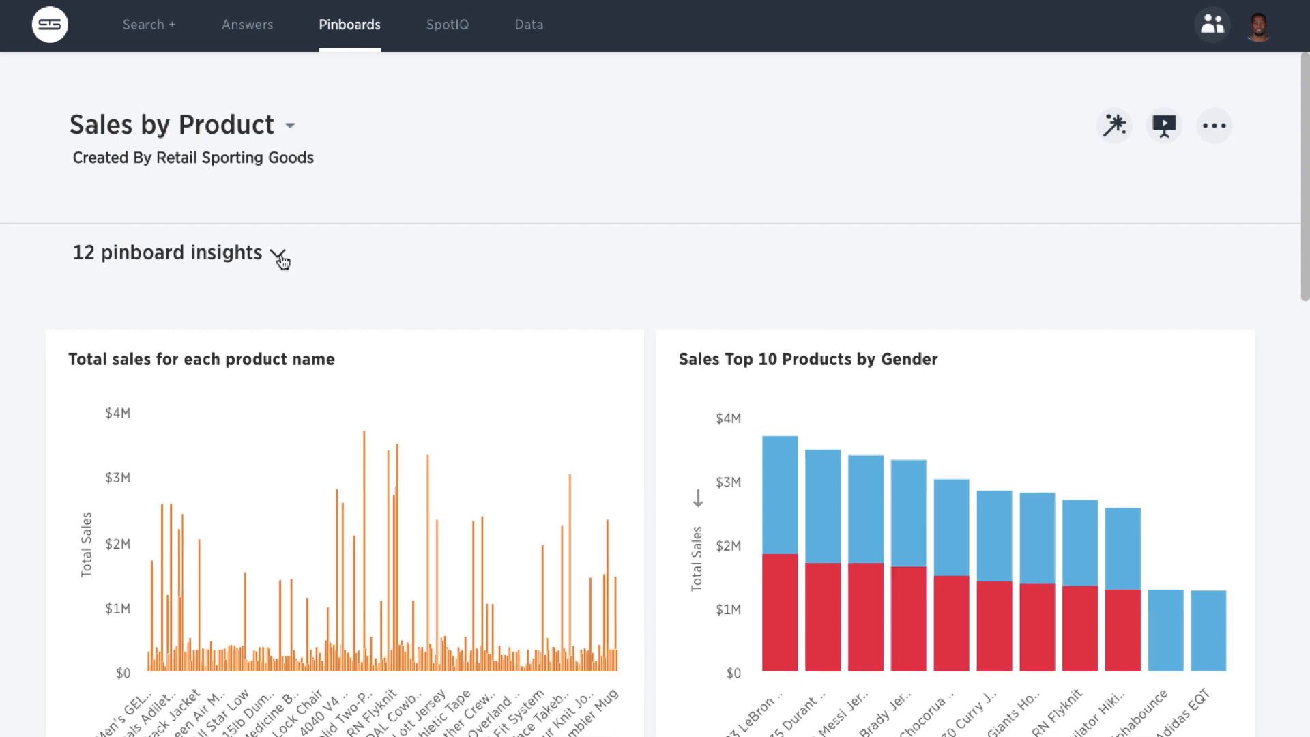
{"action": "left_click", "coordinate": [280, 257]}
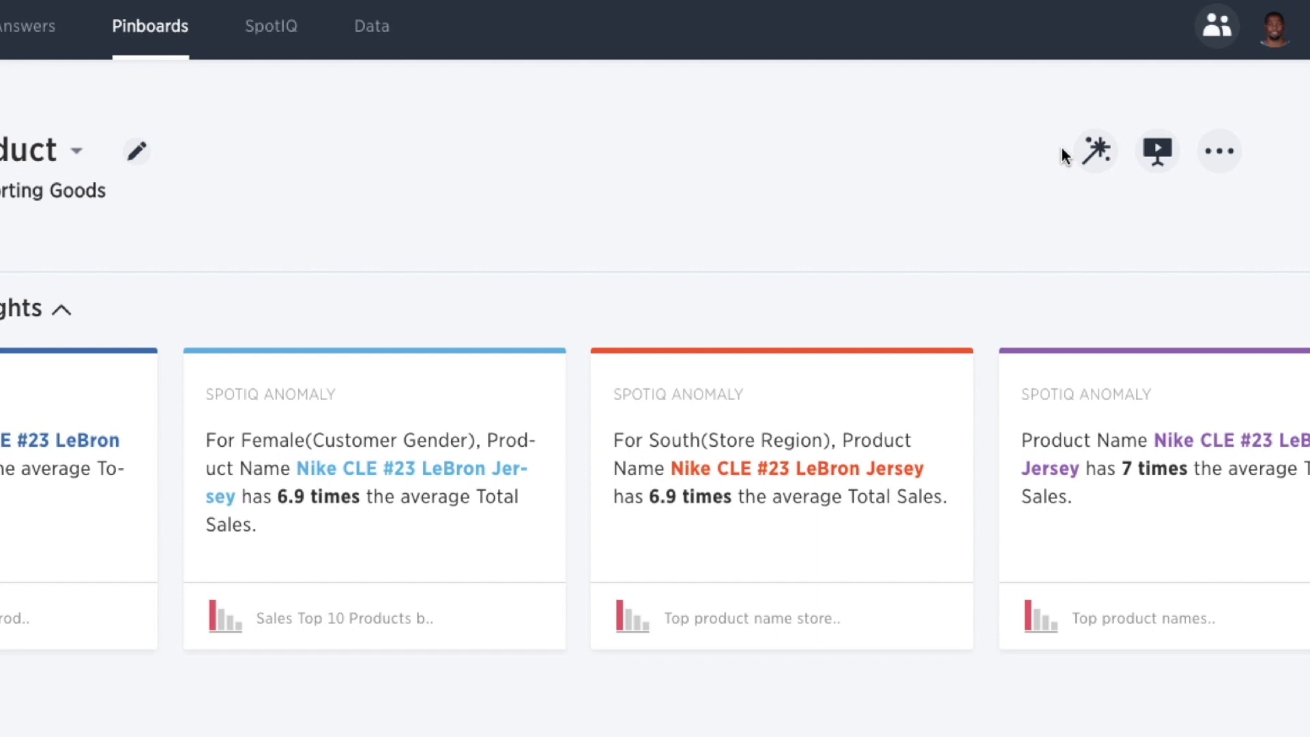
{"action": "mouse_move", "coordinate": [1094, 152]}
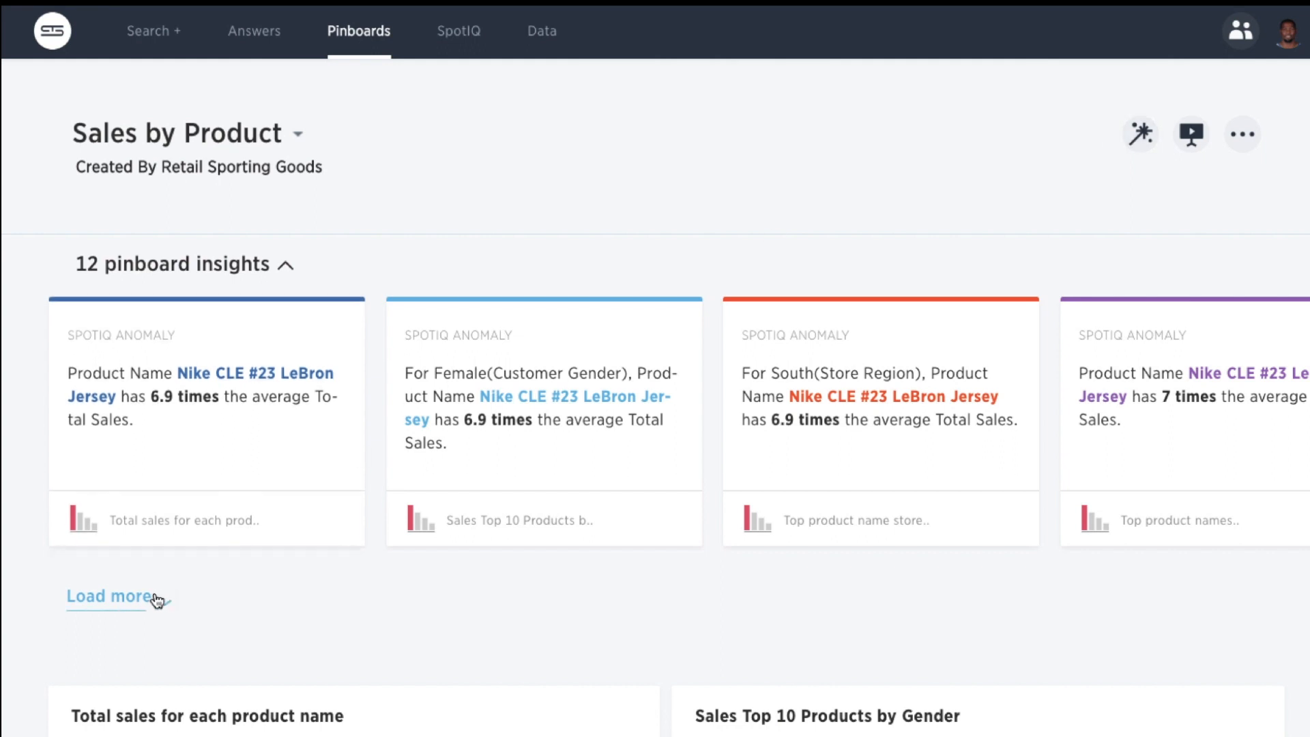
{"action": "left_click", "coordinate": [107, 595]}
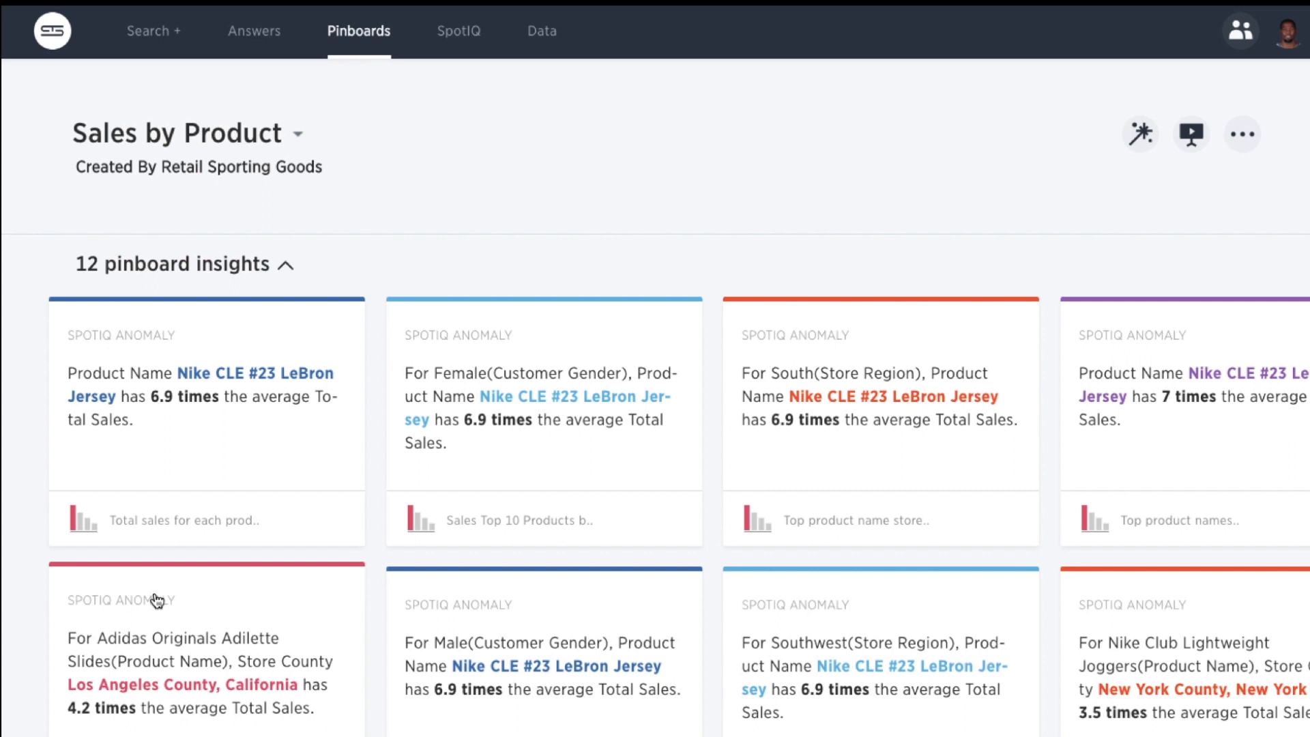
{"action": "mouse_move", "coordinate": [187, 491]}
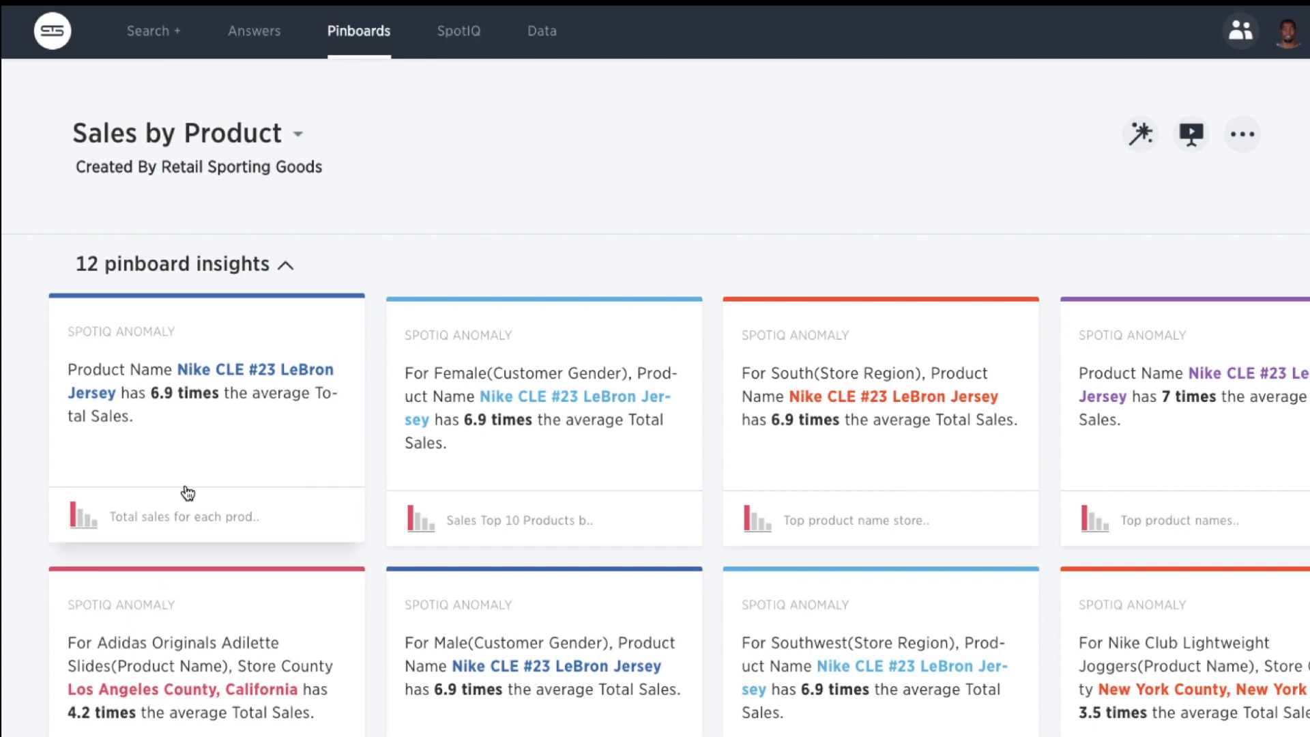
{"action": "mouse_move", "coordinate": [254, 34]}
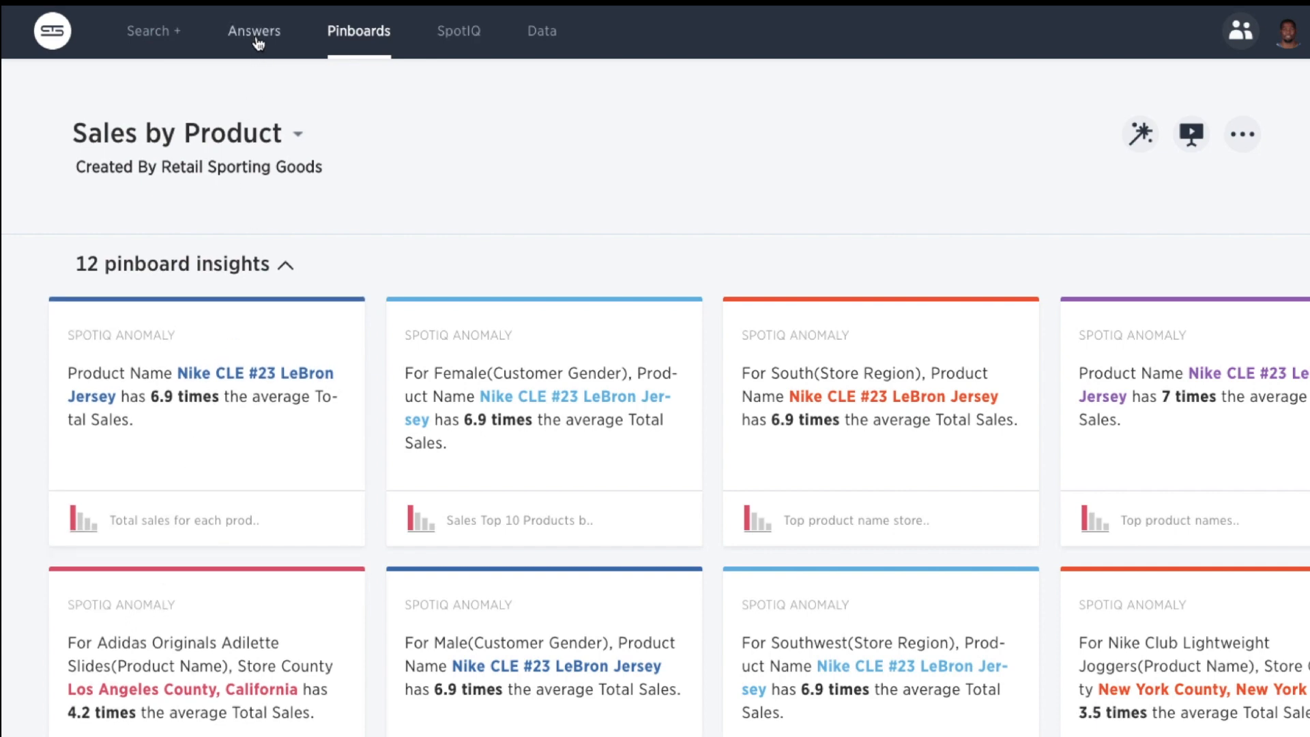
Step: Review SpotIQ insights of the 'top 20 jersey sales by product name' answer, then list data tables
{"action": "left_click", "coordinate": [253, 31]}
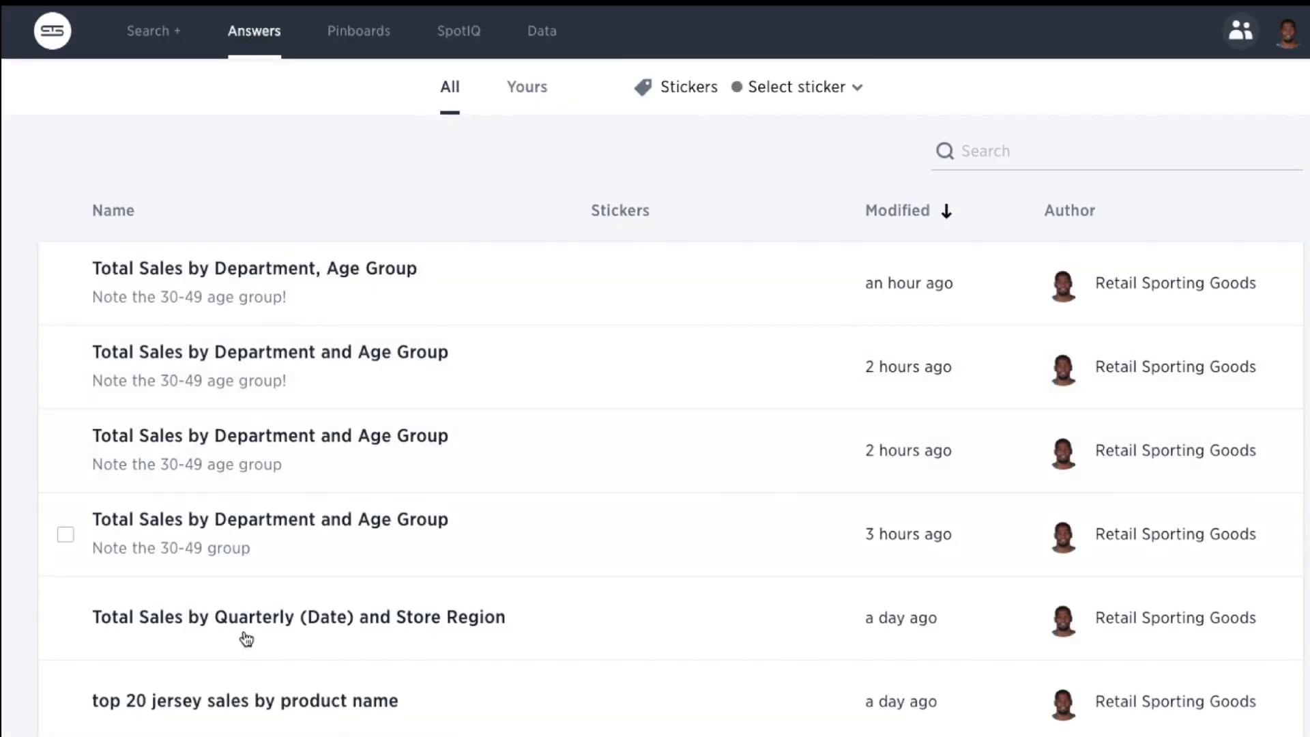
{"action": "mouse_move", "coordinate": [257, 692]}
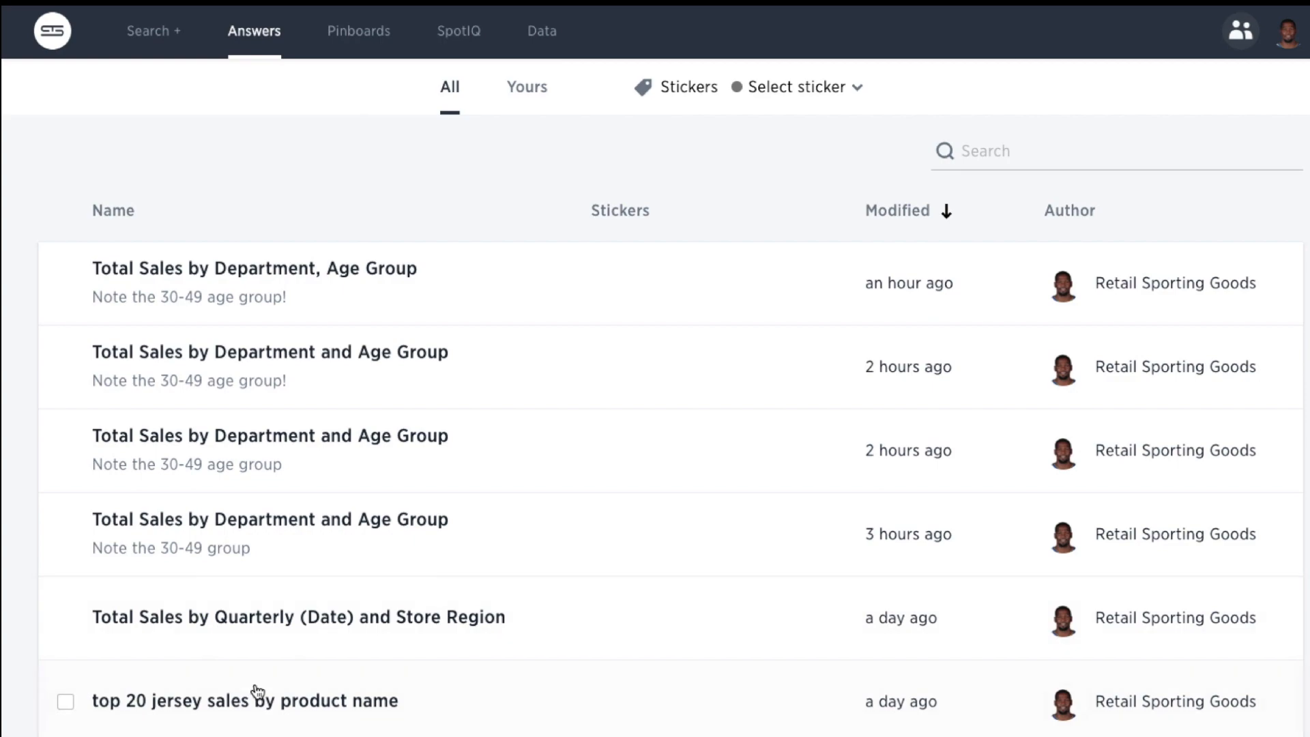
{"action": "left_click", "coordinate": [244, 700]}
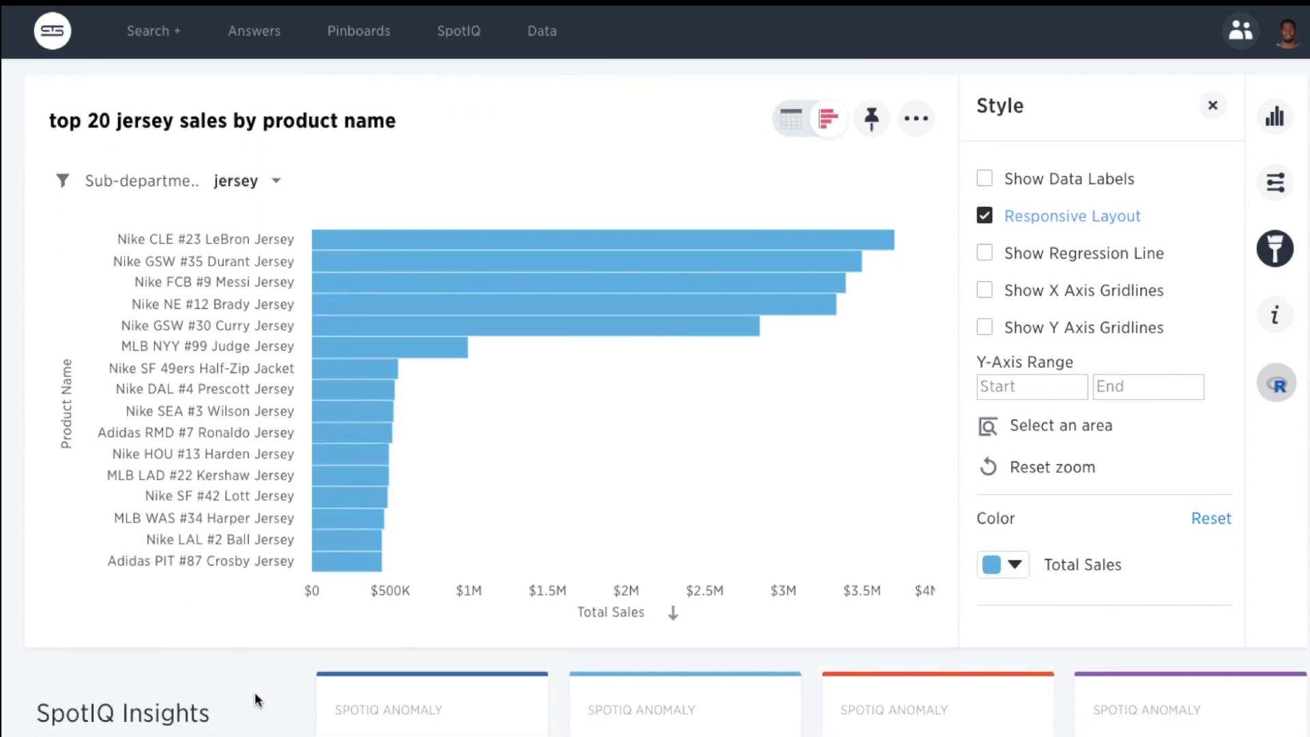
{"action": "scroll", "scroll_direction": "down", "scroll_amount": 3}
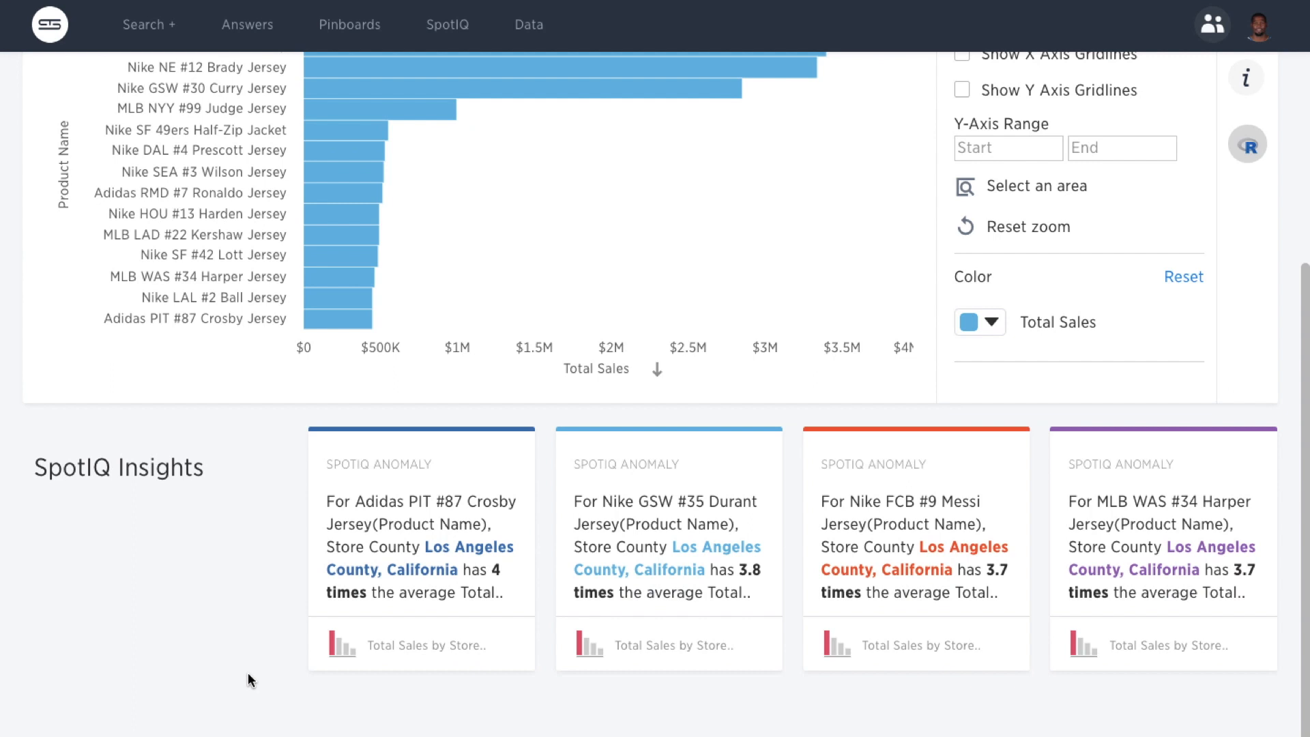
{"action": "mouse_move", "coordinate": [535, 100]}
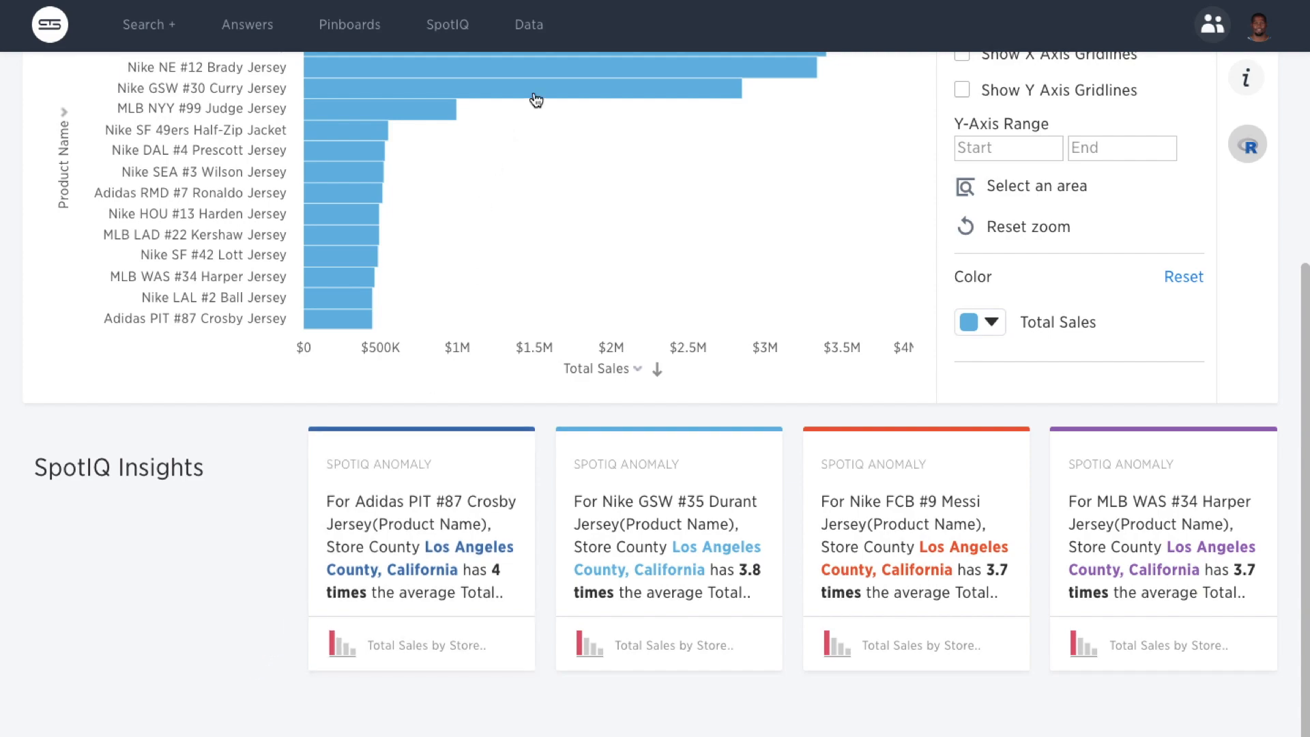
{"action": "left_click", "coordinate": [529, 25]}
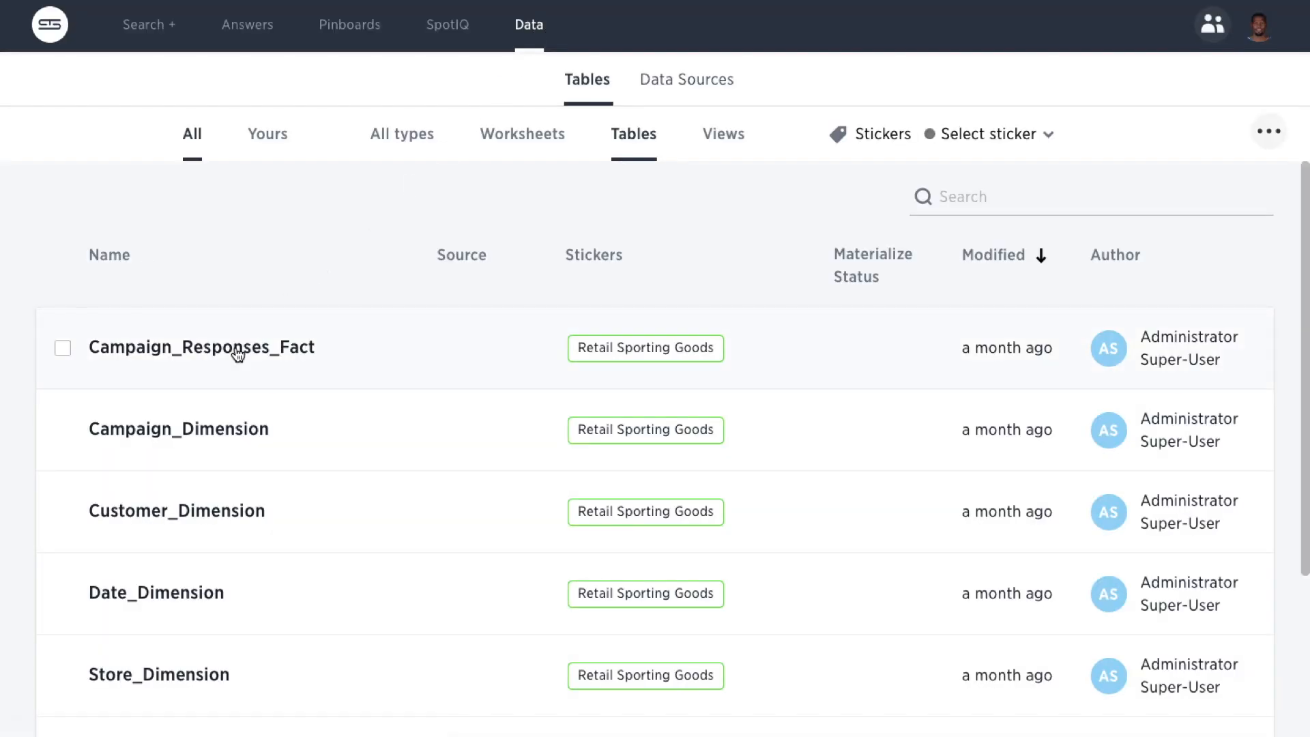
Step: Open the Campaign_Responses_Fact table details and show its SpotIQ insights
{"action": "left_click", "coordinate": [201, 346]}
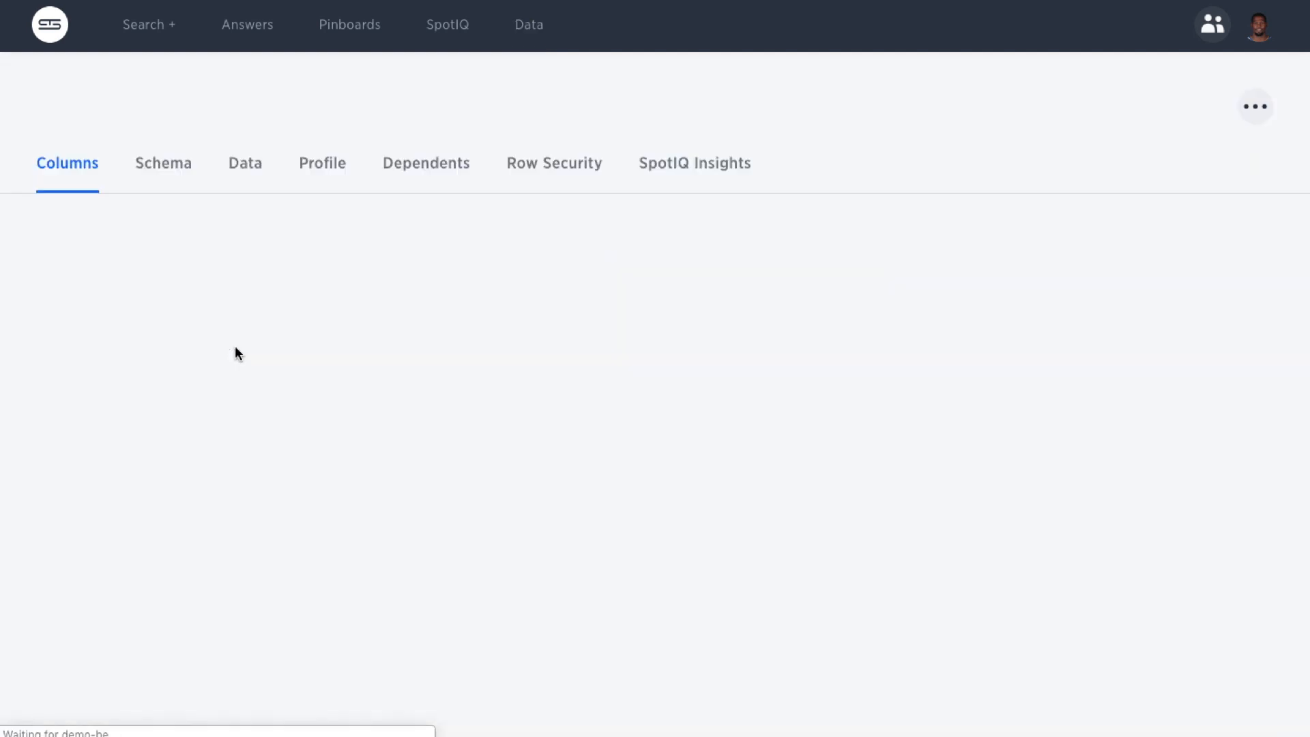
{"action": "left_click", "coordinate": [1254, 106]}
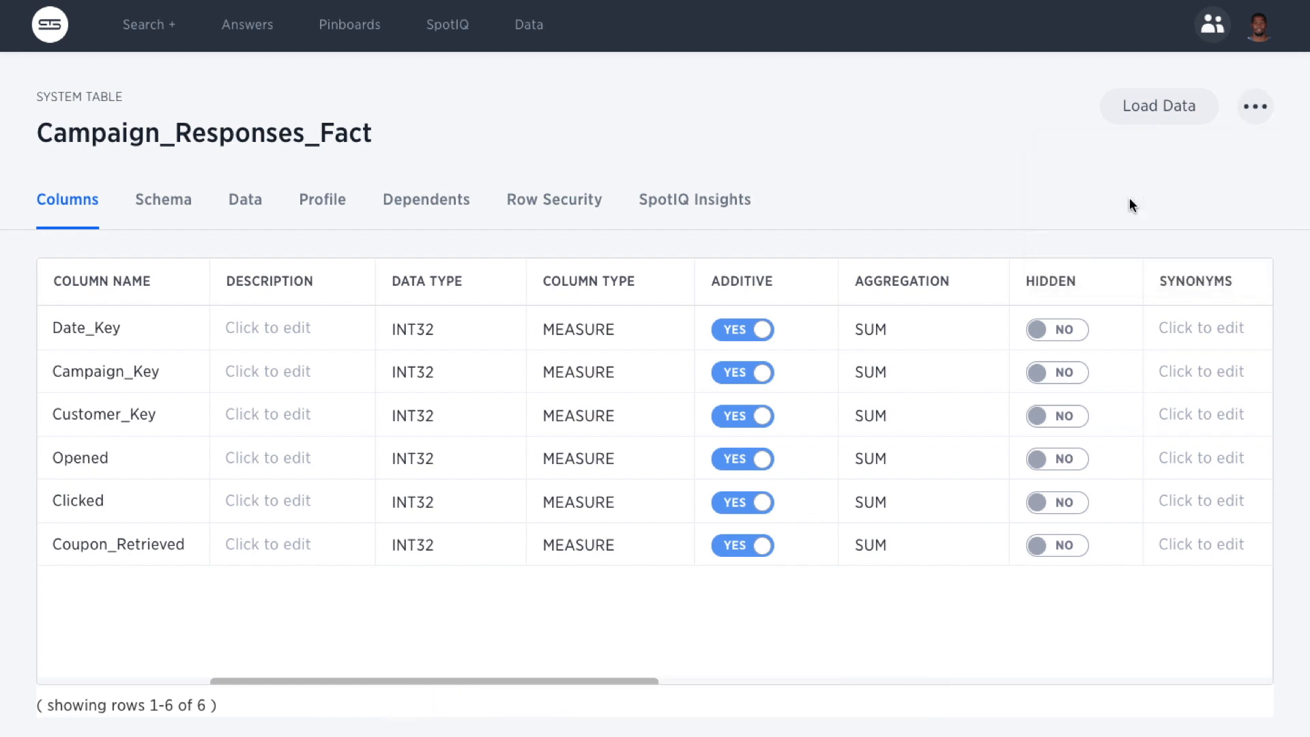
{"action": "left_click", "coordinate": [447, 25]}
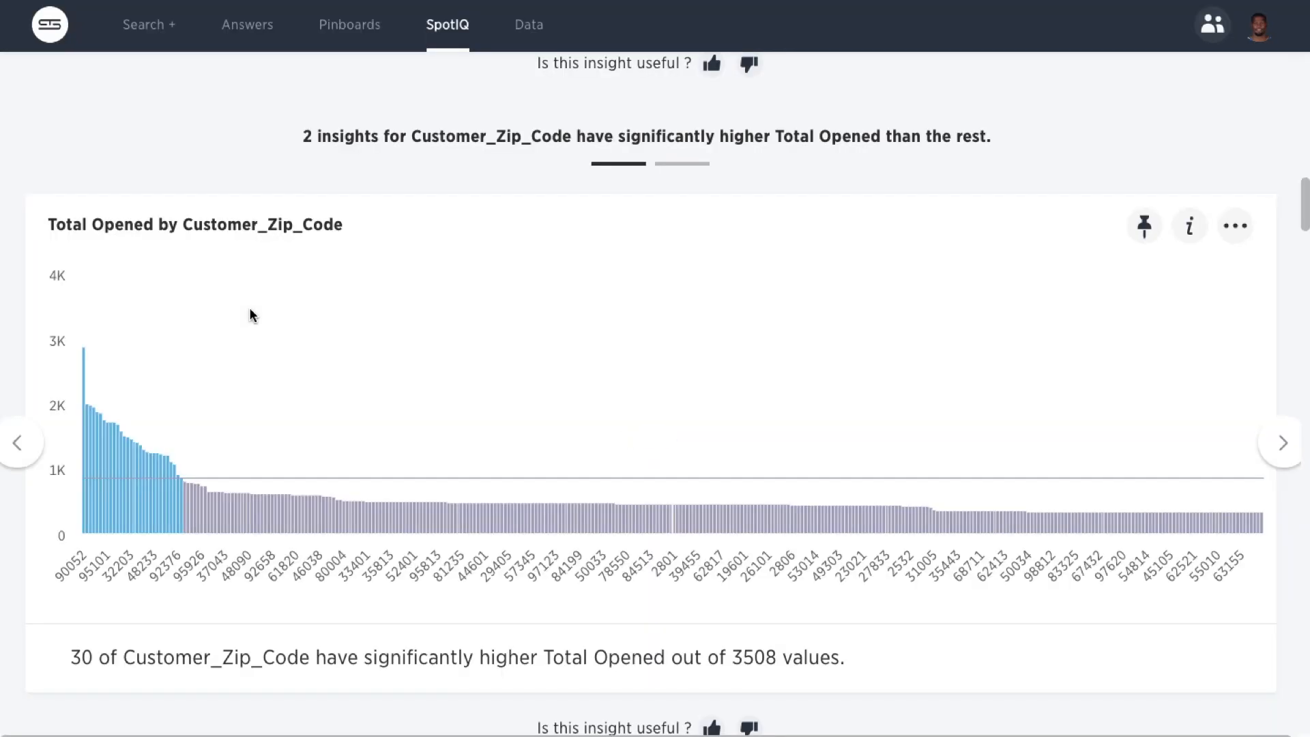
{"action": "mouse_move", "coordinate": [90, 366]}
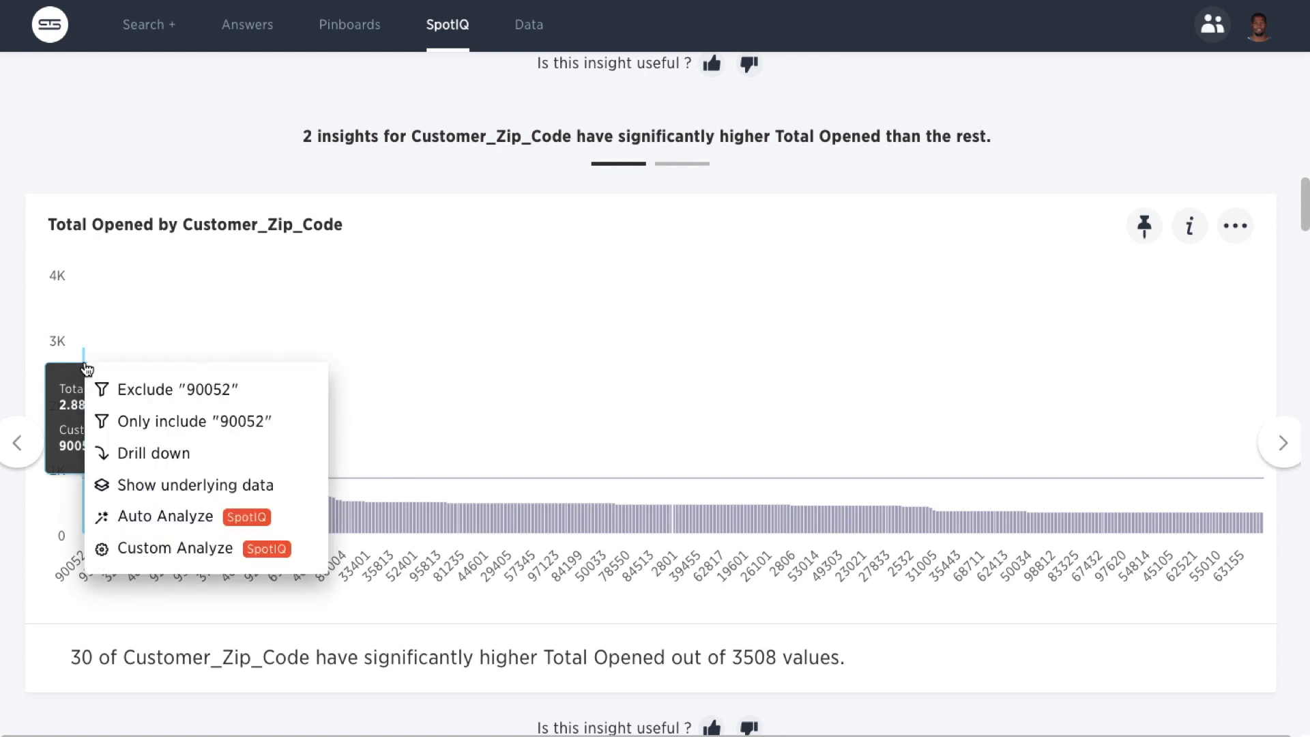
Step: Check Auto Analyze options on the 90052 zip code bar, then view SpotIQ results
{"action": "left_click", "coordinate": [162, 515]}
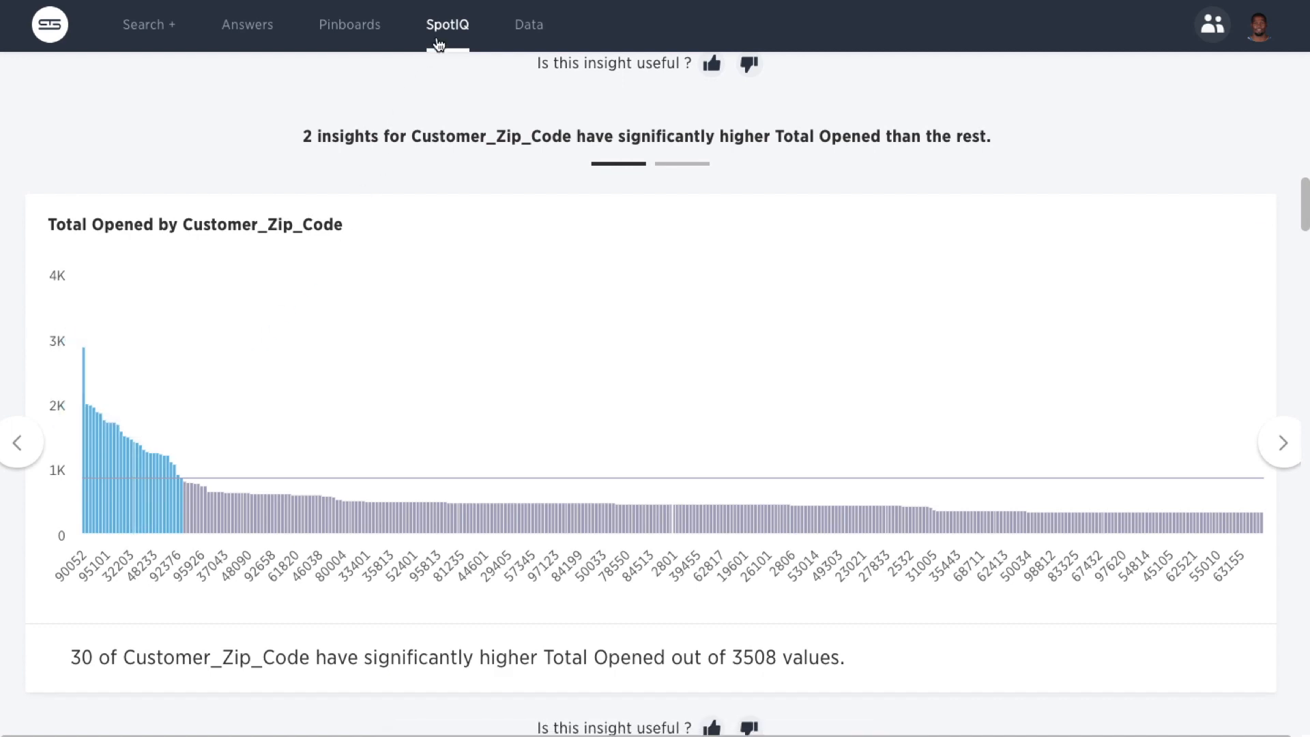
{"action": "left_click", "coordinate": [447, 25]}
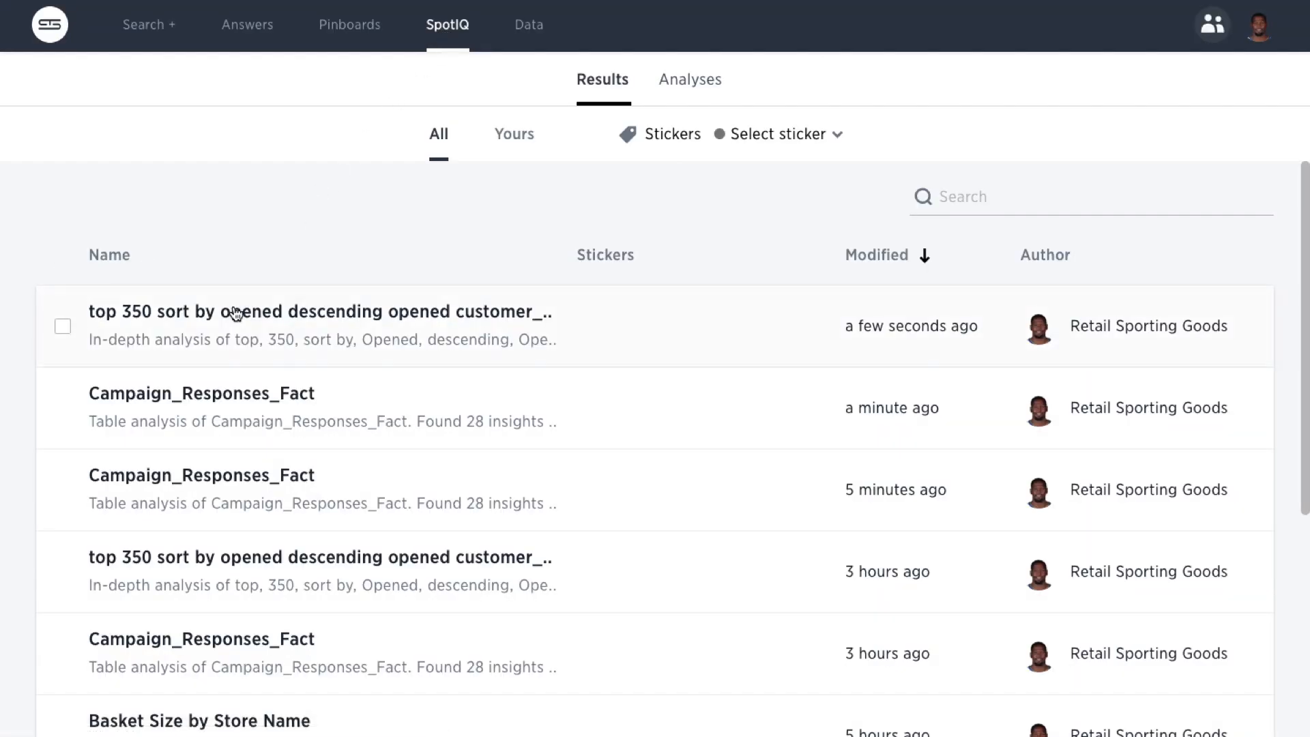